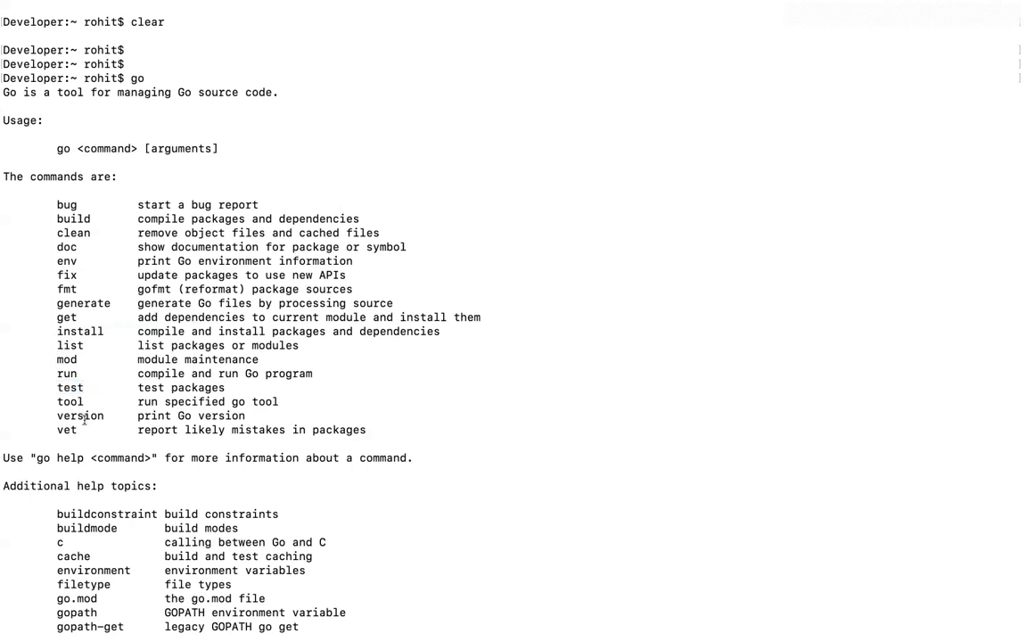
# - Highlight 'version' in the command list, clear the screen and enter 'go help' at the prompt
pyautogui.doubleClick(80, 417)
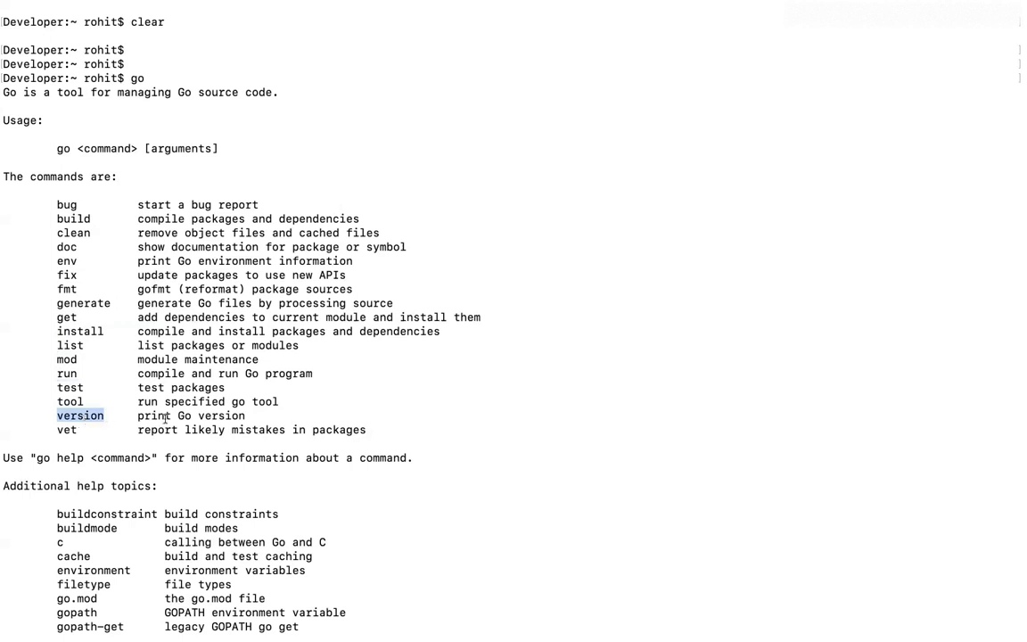
pyautogui.scroll(-3)
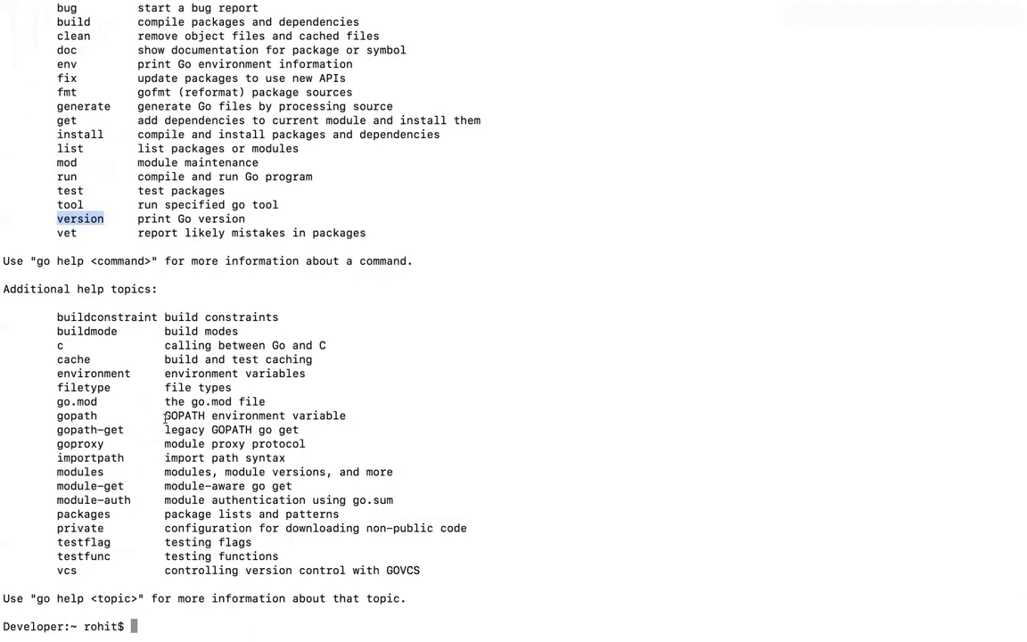
pyautogui.write('go help')
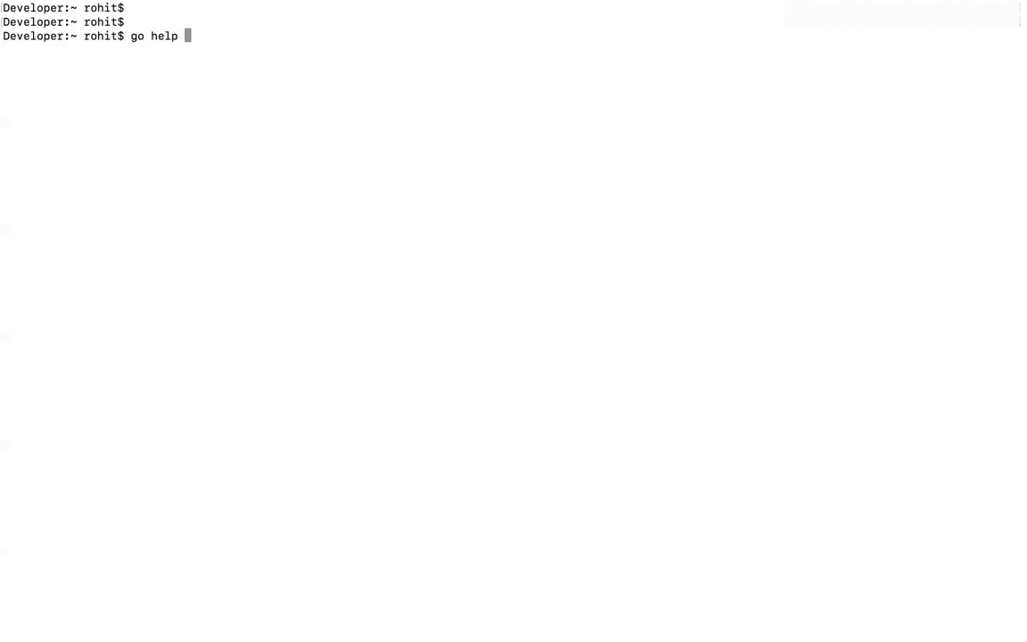
# - Run 'go help doc' after replacing the <command> placeholder with doc
pyautogui.write('<com')
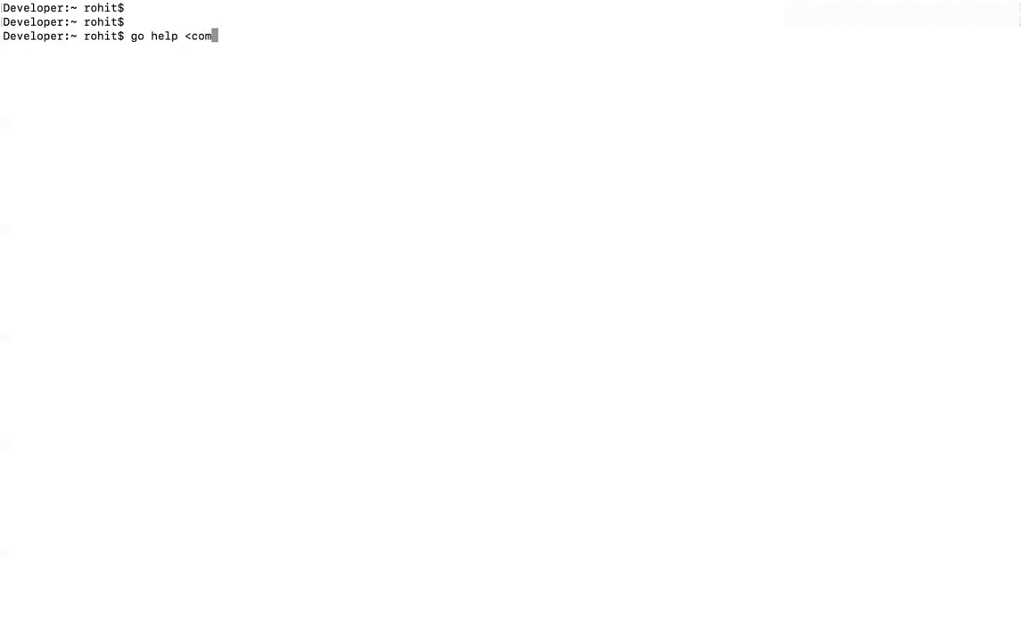
pyautogui.write('mand>')
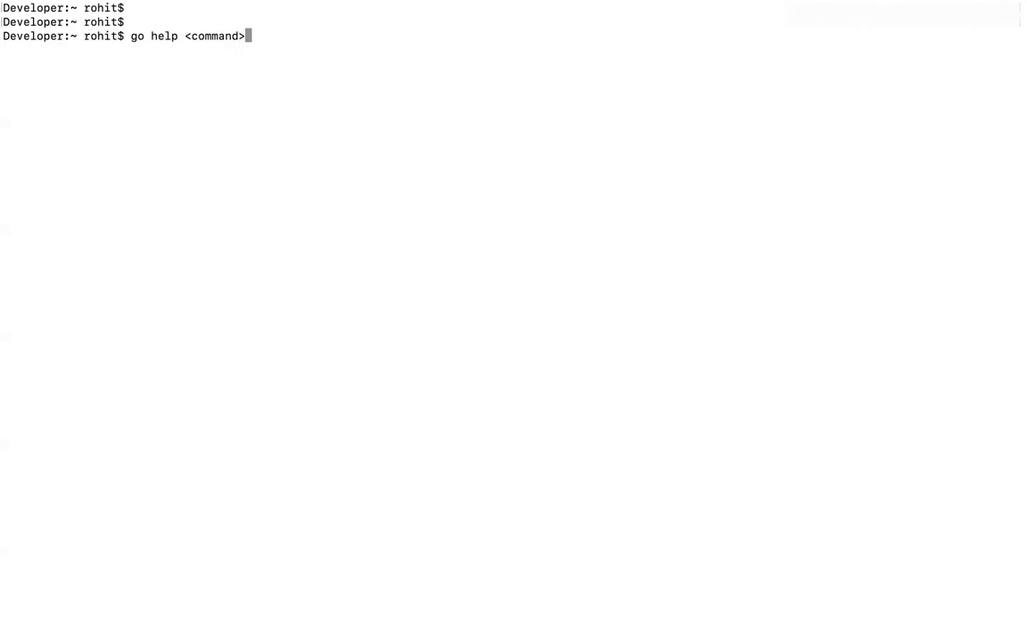
pyautogui.press('Backspace')
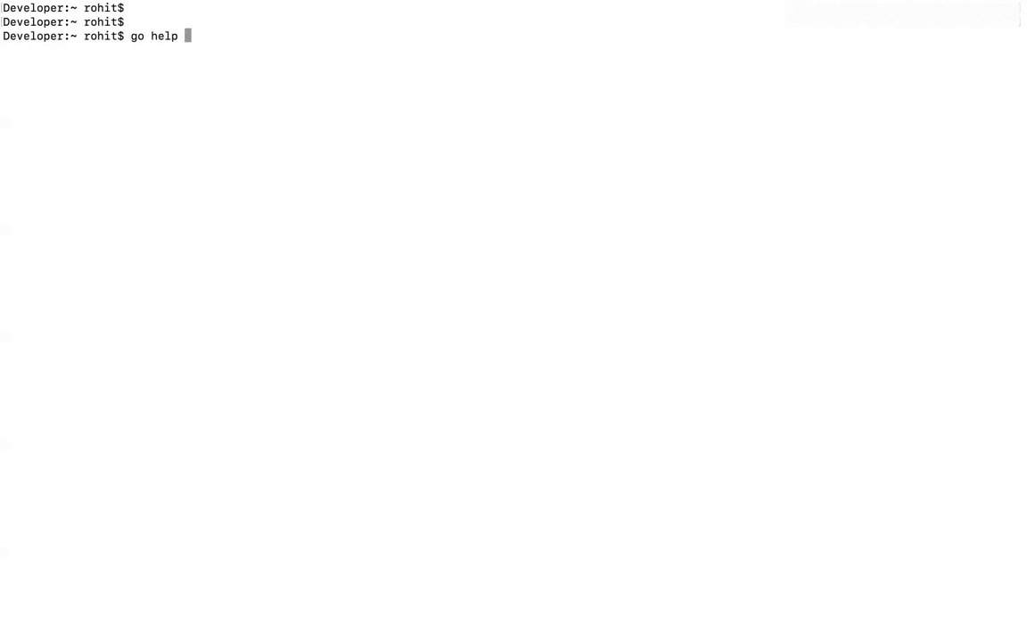
pyautogui.write('d')
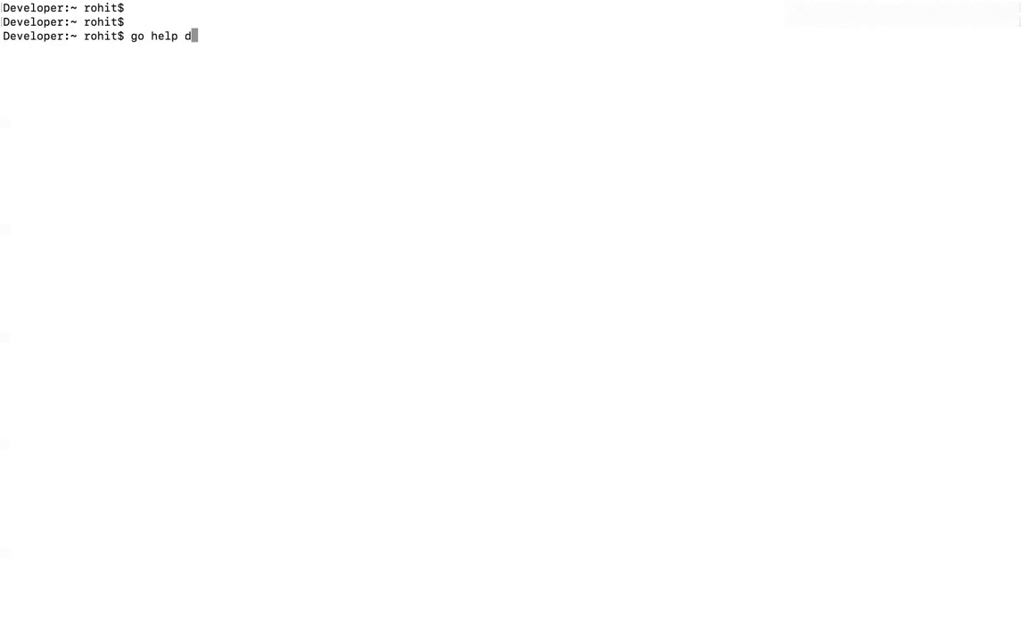
pyautogui.press('Return')
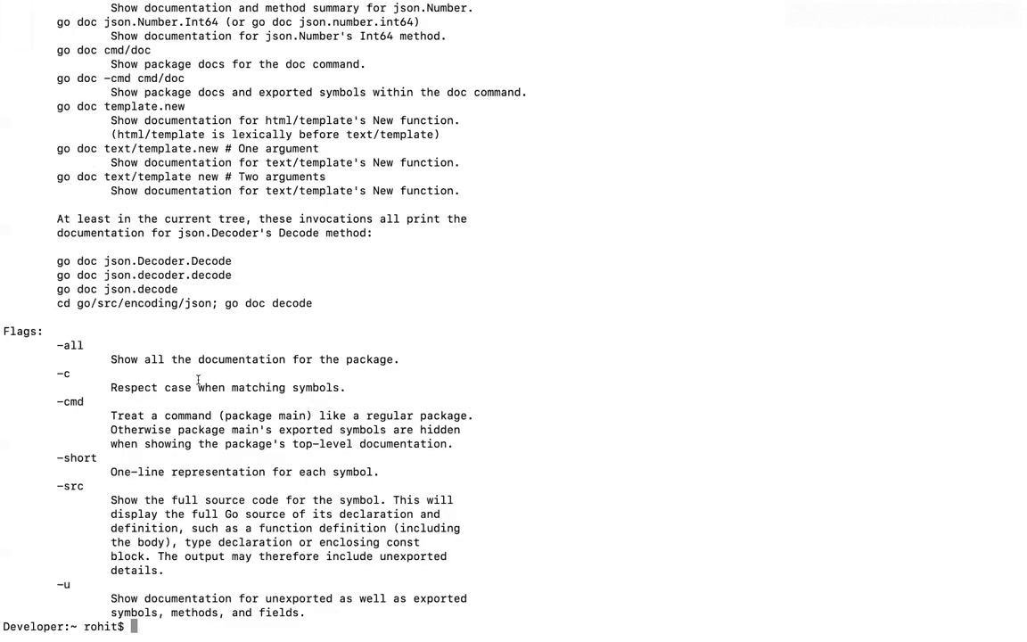
# - Scroll through the go help doc output to its examples and flags
pyautogui.scroll(3)
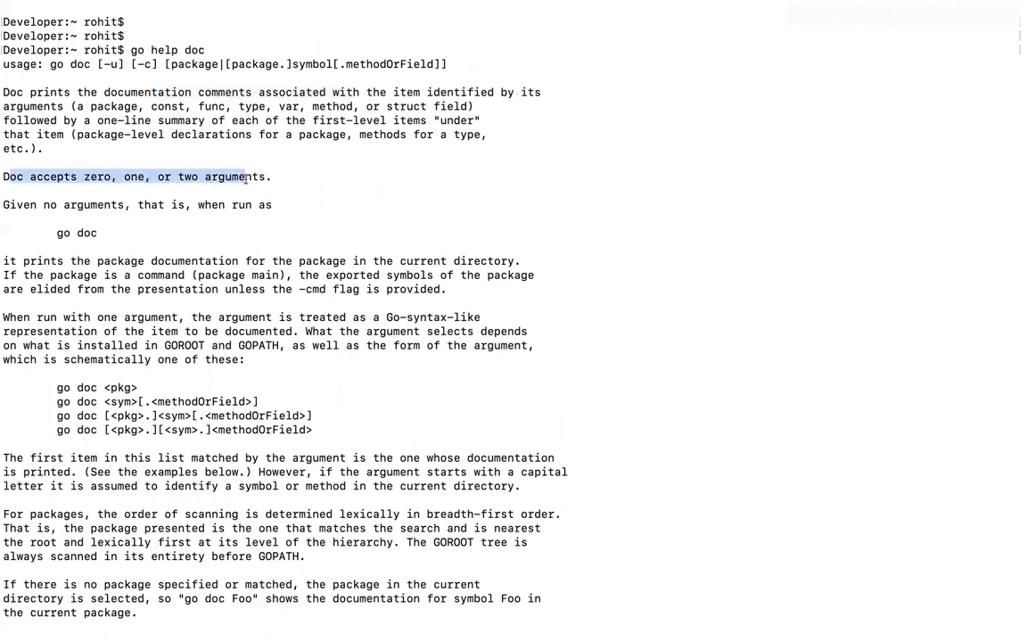
pyautogui.scroll(-3)
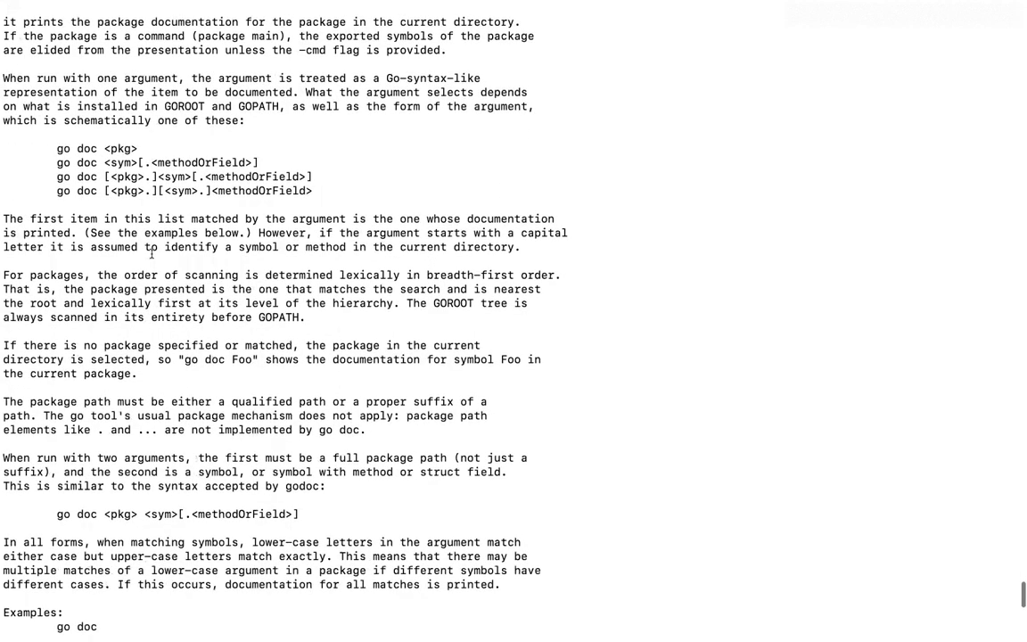
pyautogui.scroll(-3)
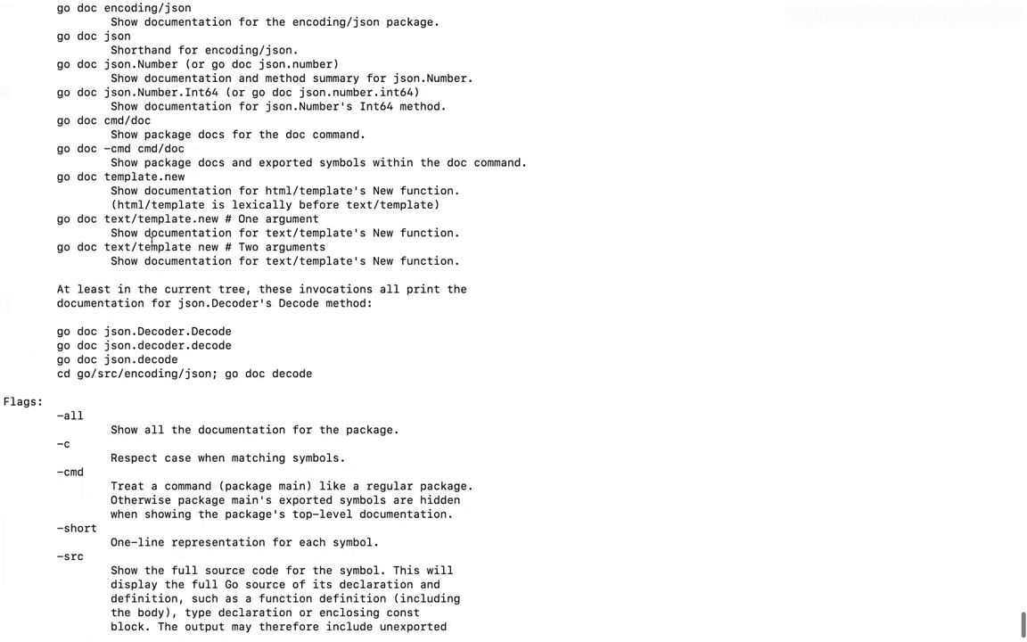
pyautogui.scroll(-3)
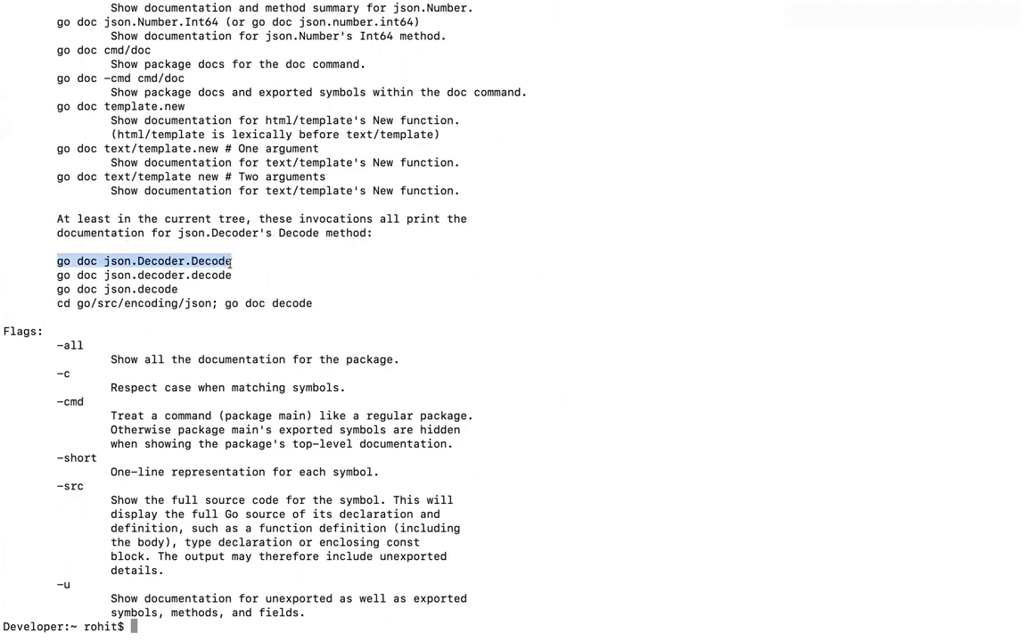
# - Run 'go doc json.Decoder.Decode' and highlight the error return type in its signature
pyautogui.click(221, 328)
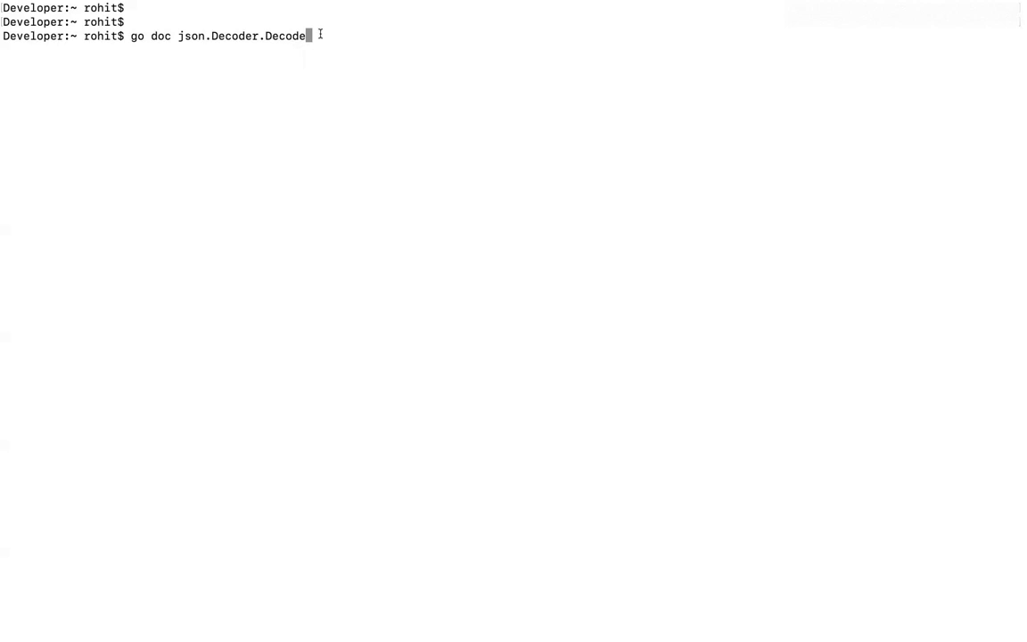
pyautogui.press('Return')
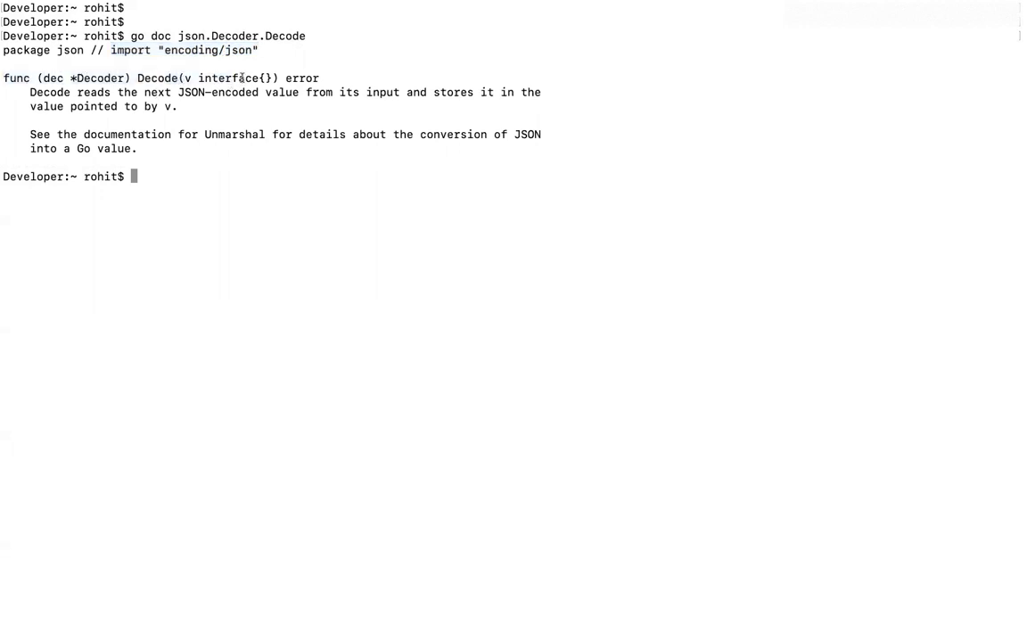
pyautogui.doubleClick(302, 79)
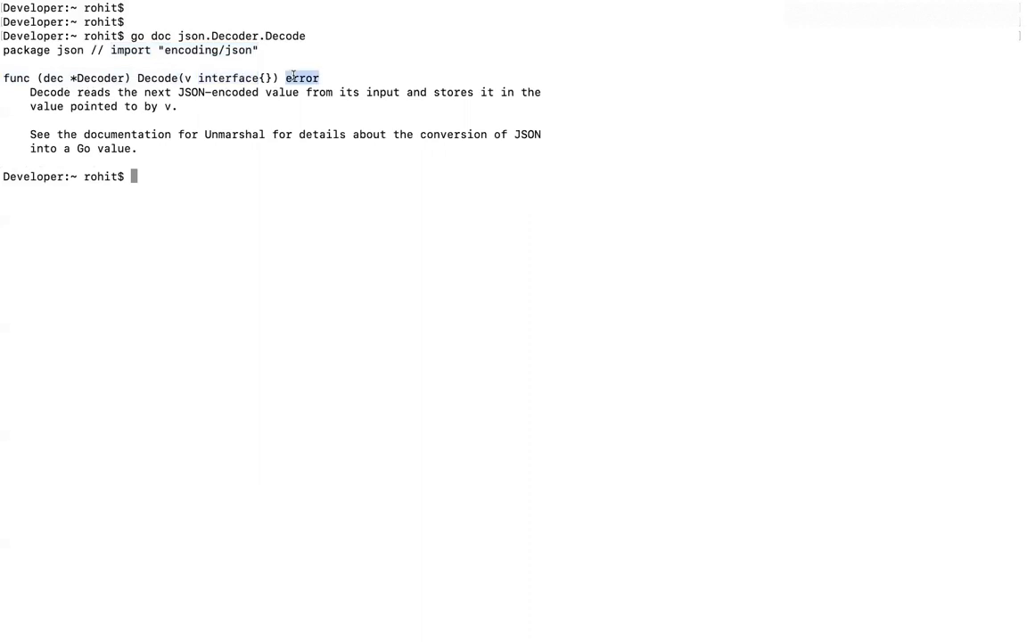
pyautogui.moveTo(198, 78)
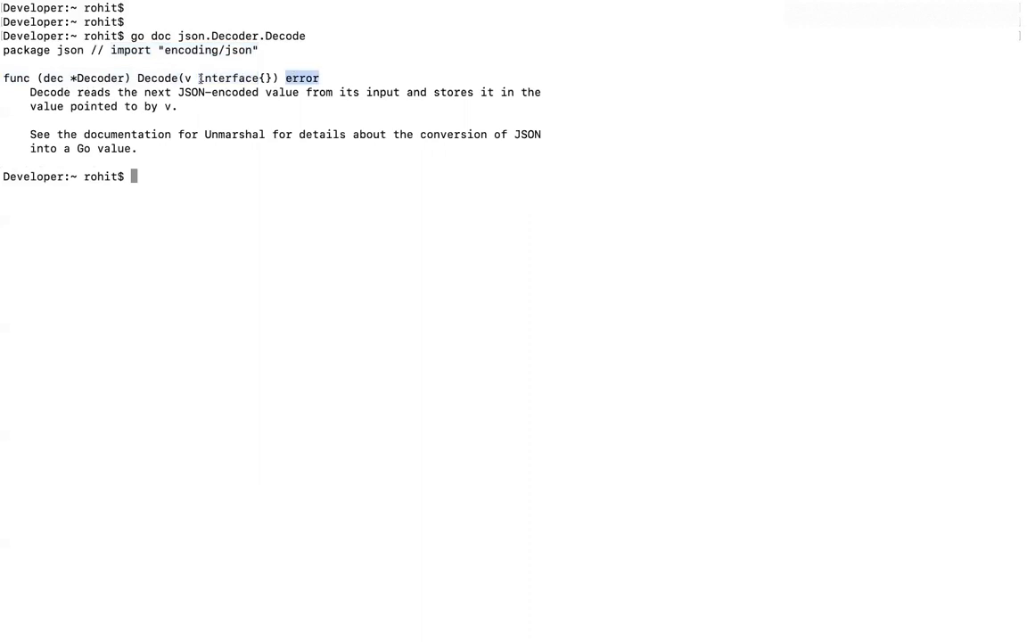
pyautogui.moveTo(29, 93); pyautogui.dragTo(178, 107)
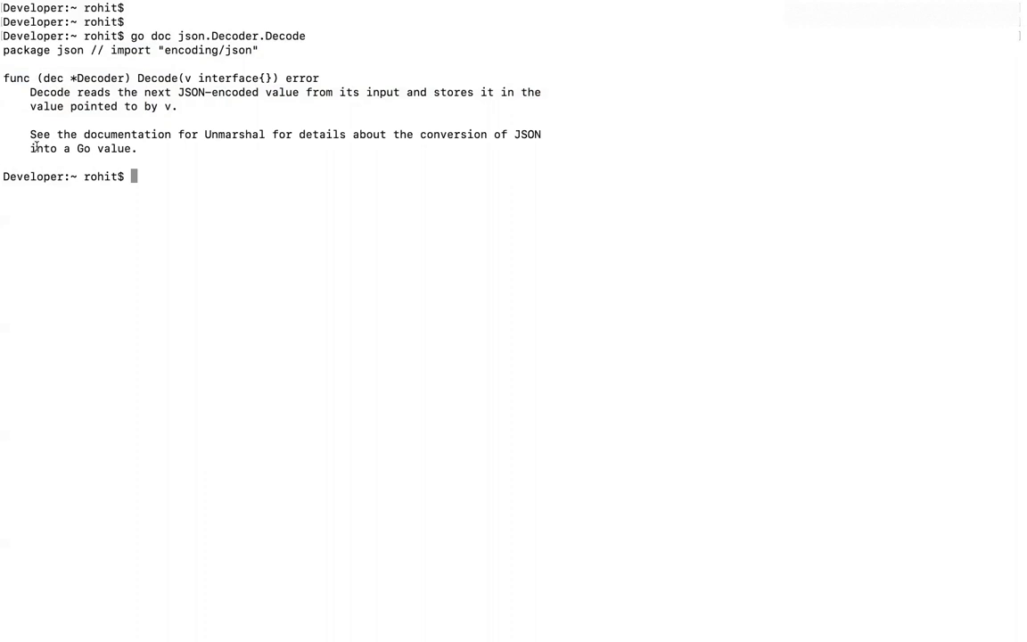
# - Run 'go doc json.Decoder' to list the Decoder type, constructor and methods
pyautogui.write('go doc json.Decoder.De')
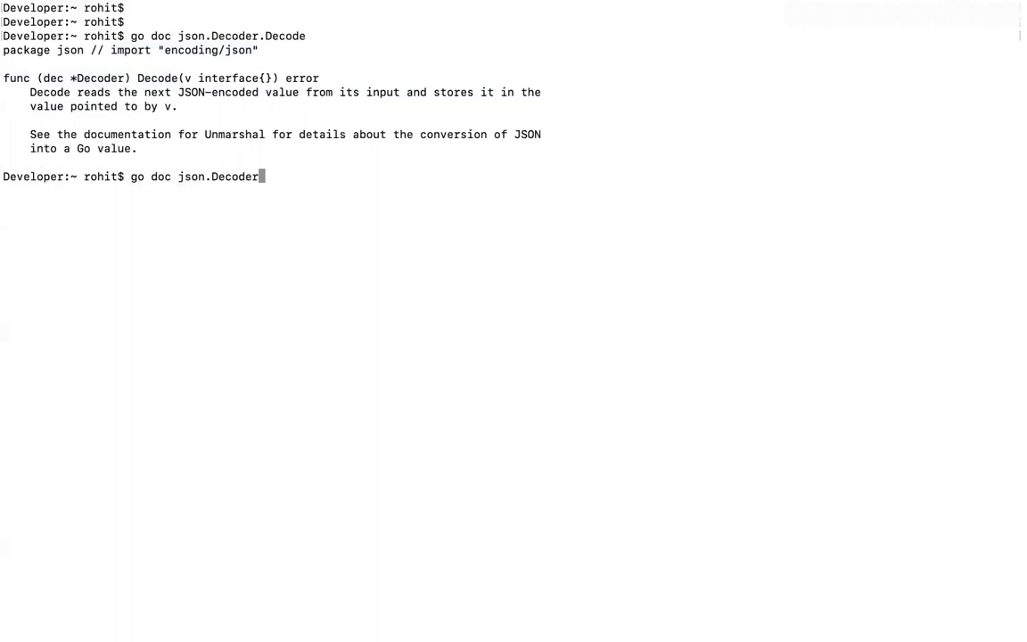
pyautogui.moveTo(228, 189)
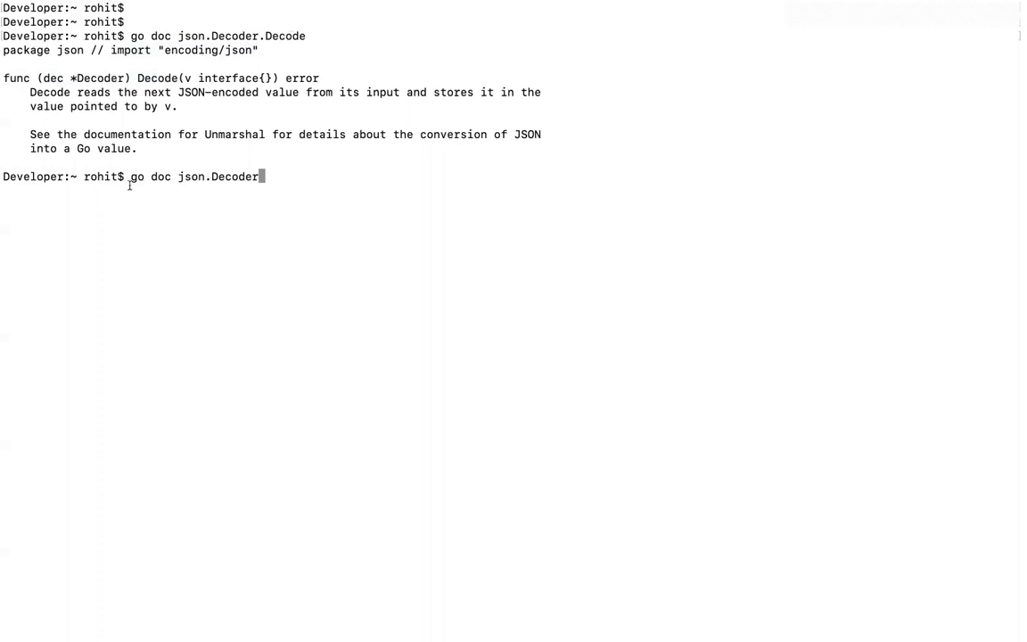
pyautogui.moveTo(231, 176)
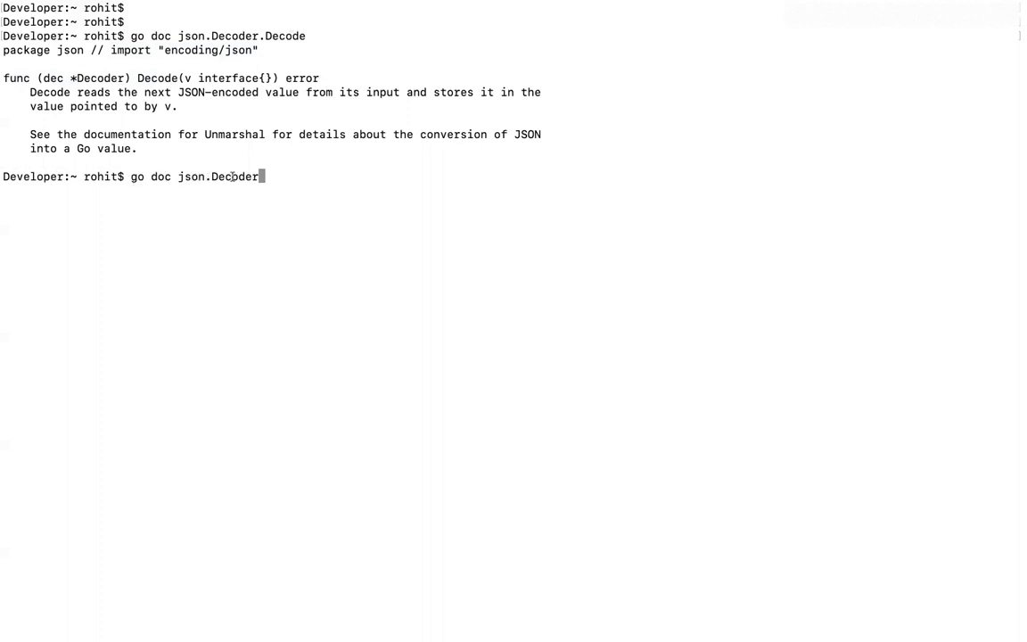
pyautogui.press('Return')
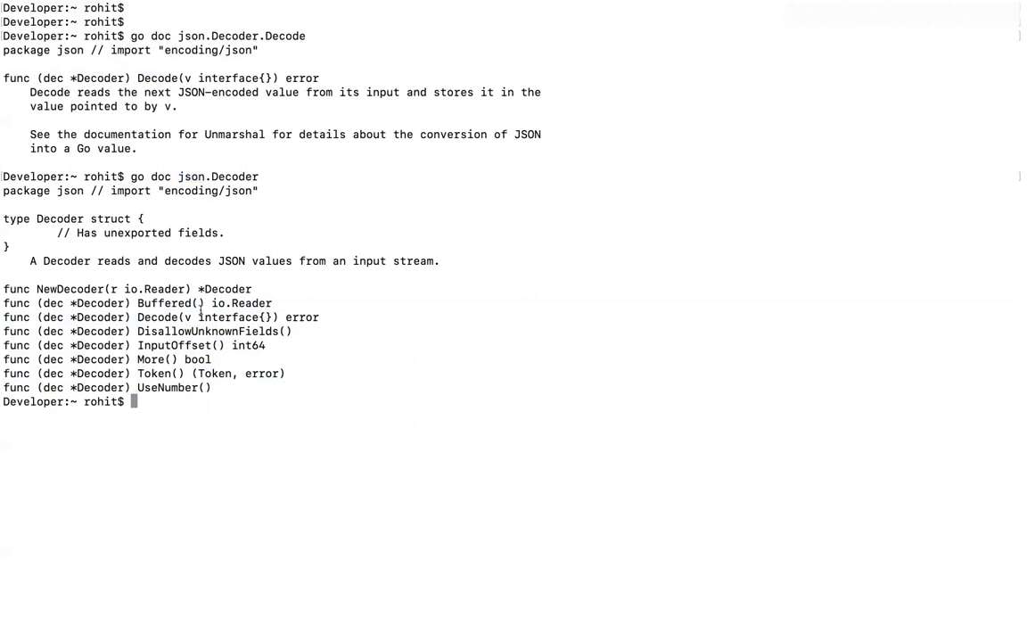
# - Run 'go doc json', trimming the argument to just json, and review the package overview
pyautogui.write('go doc json.Decod')
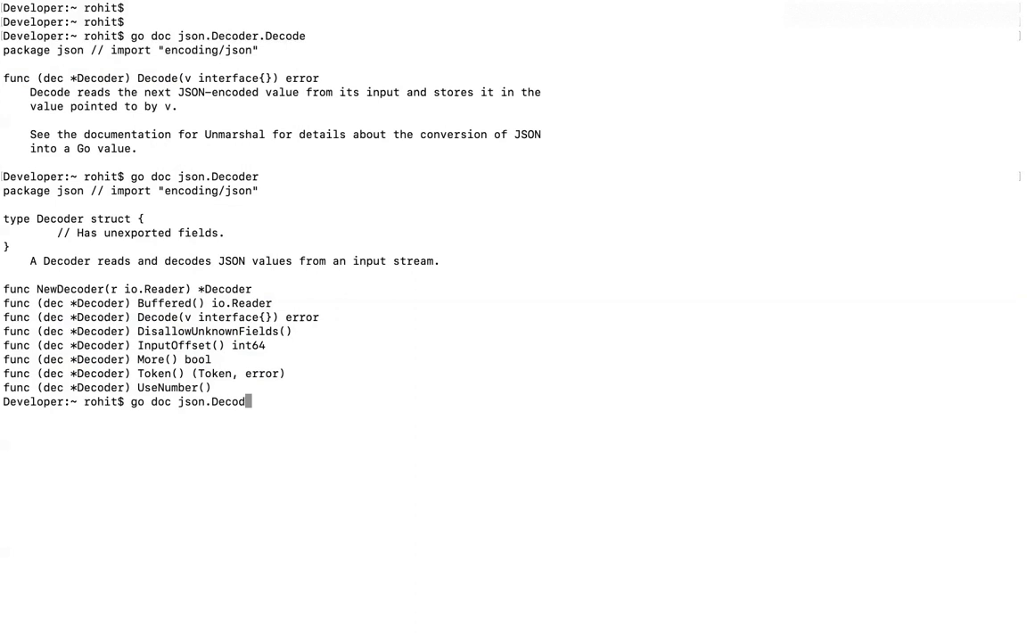
pyautogui.press('BackSpace')
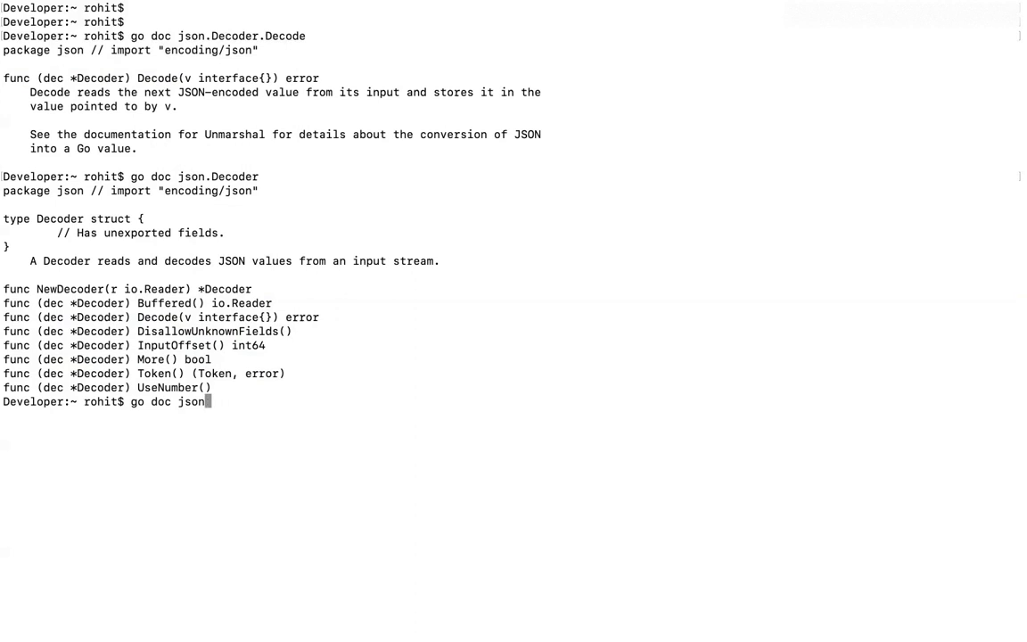
pyautogui.press('Return')
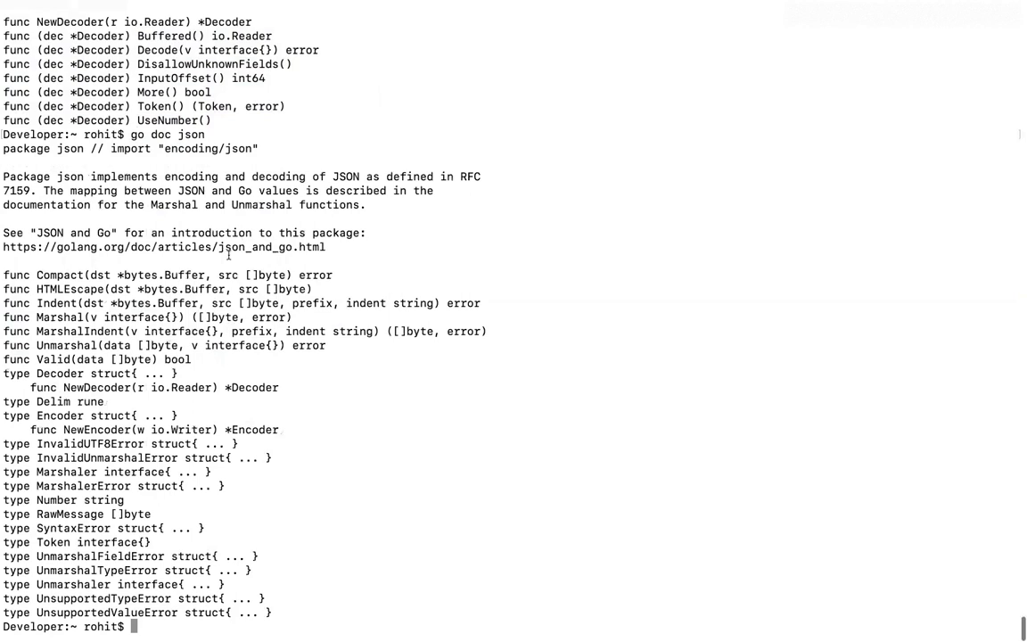
pyautogui.scroll(3)
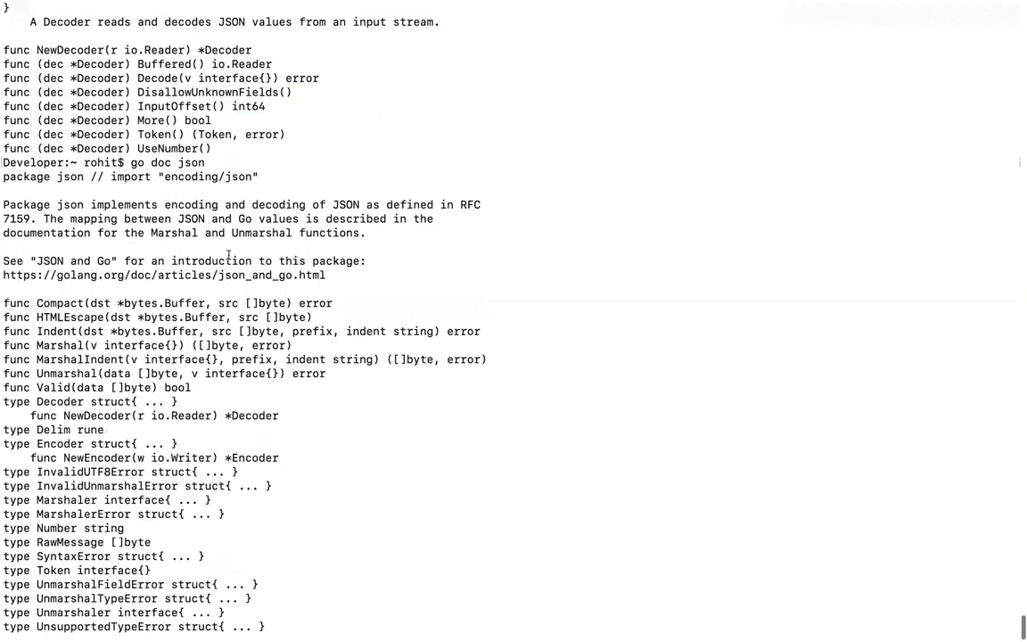